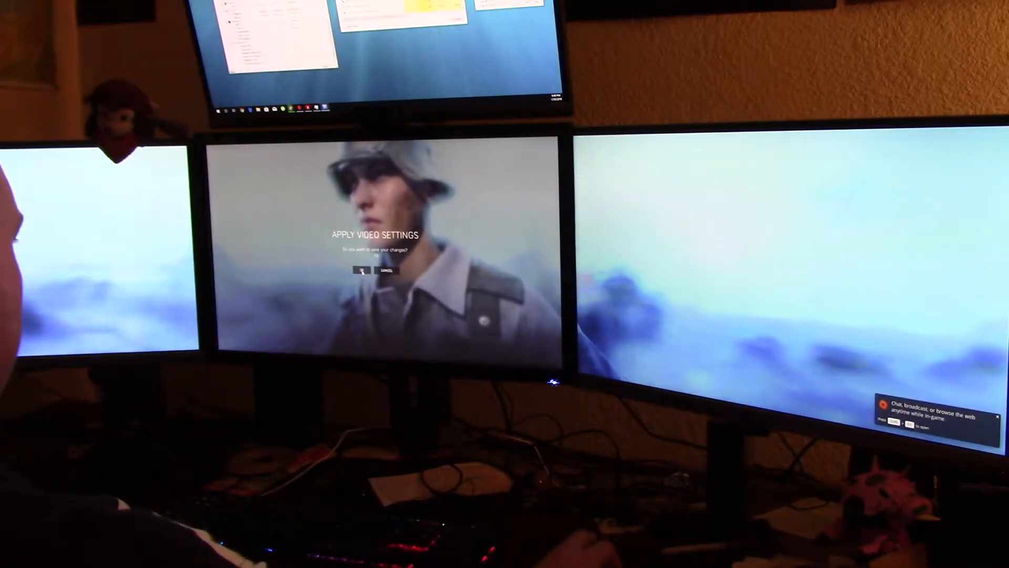
- Apply the changed video settings and return to the More menu
click(360, 270)
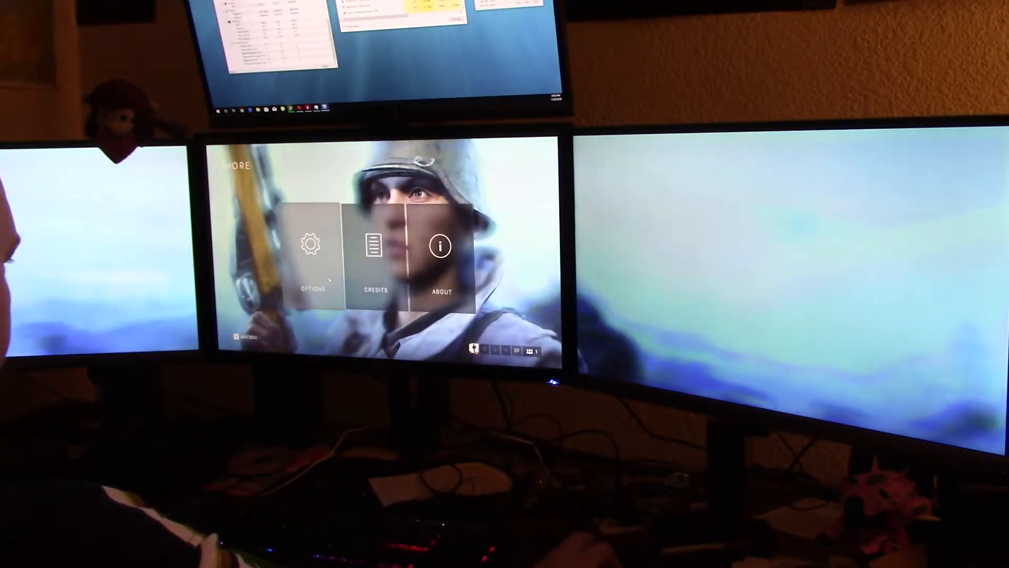
- Enter Options > Video, then back out to the Play menu
click(311, 258)
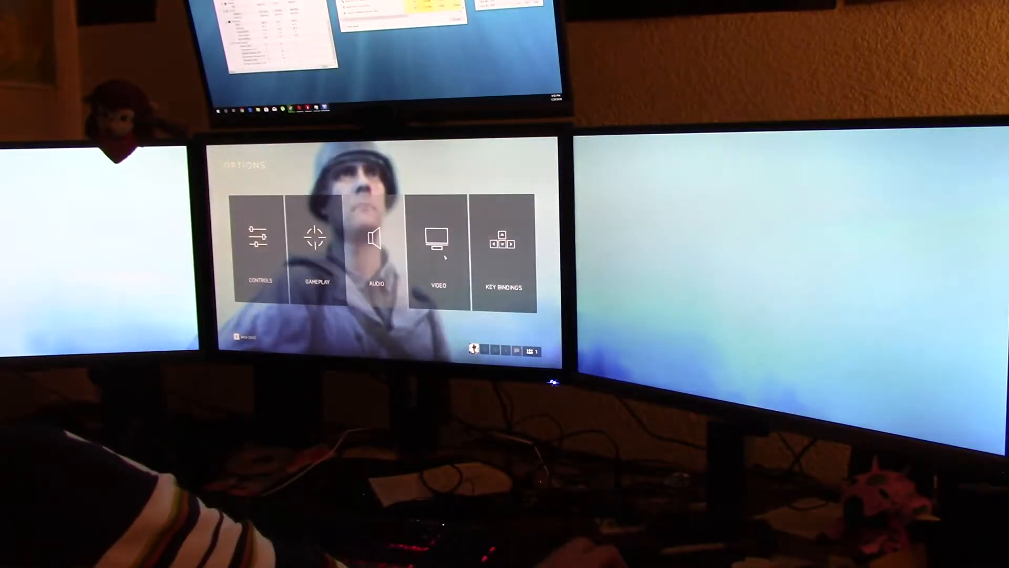
click(437, 251)
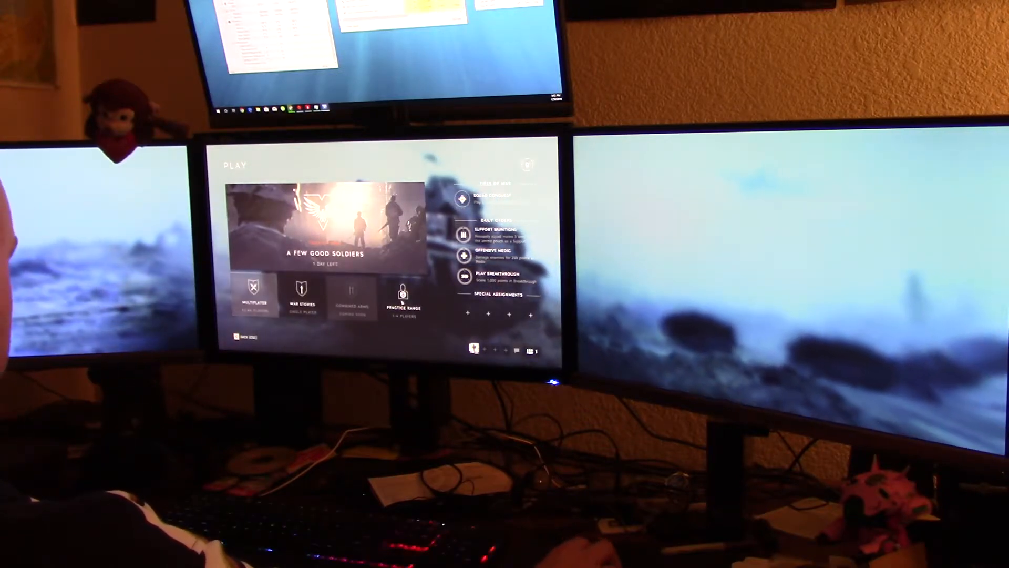
- Start a Conquest match from Multiplayer and bring up in-game video settings
click(404, 300)
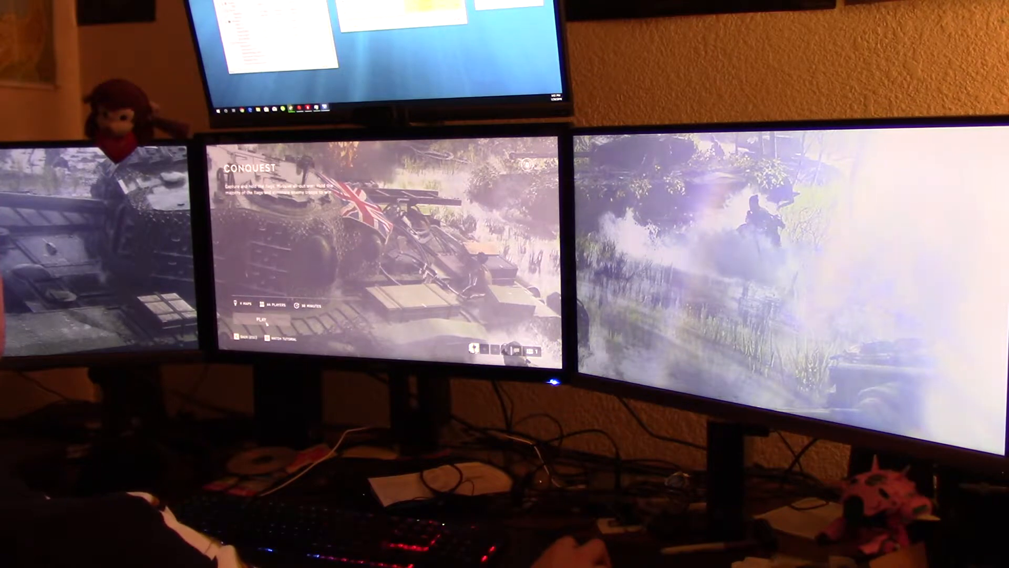
click(256, 319)
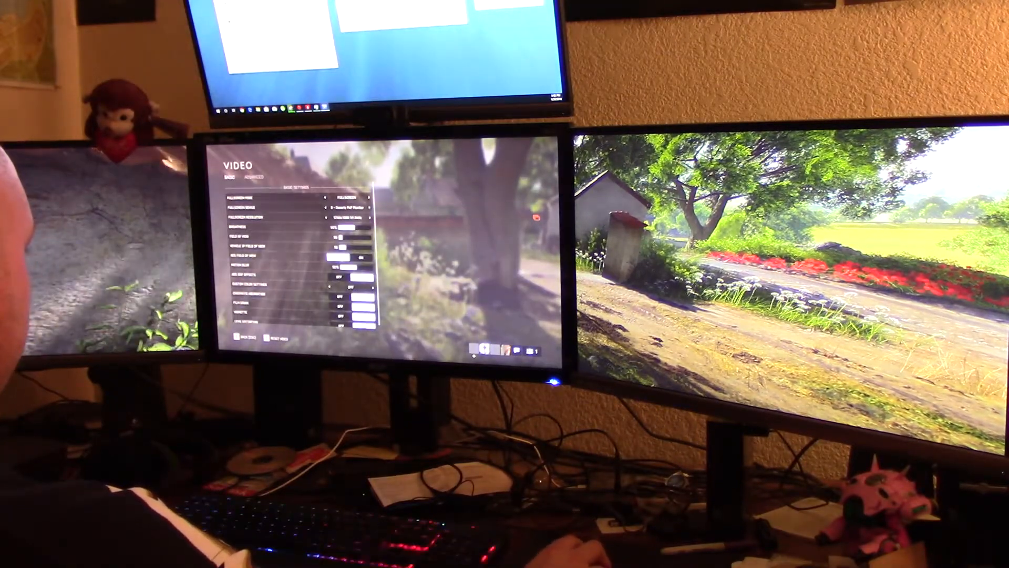
- Close the video settings and resume the Conquest match
click(250, 180)
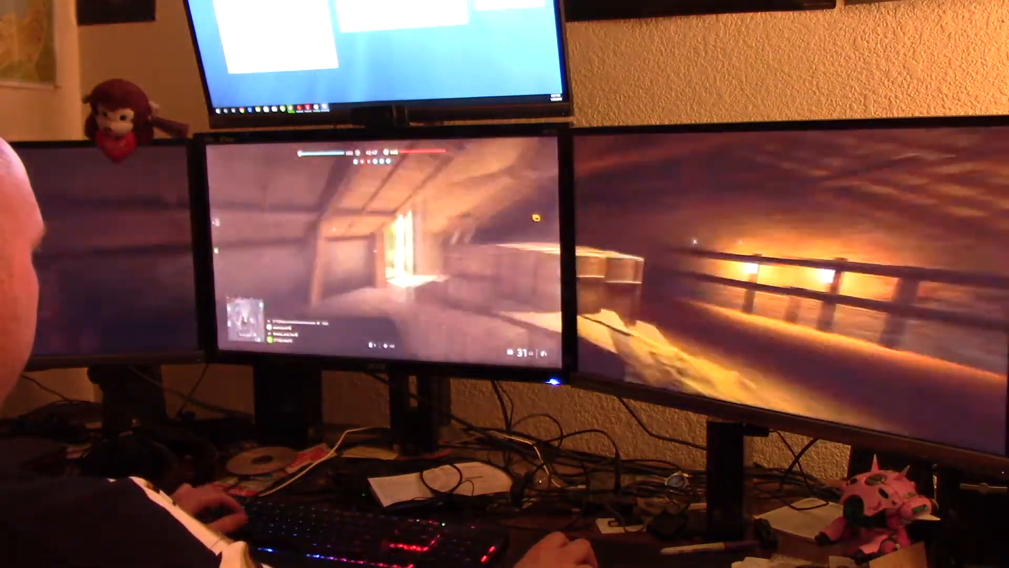
- Pause the match with Esc and reach the Advanced video settings
key(Escape)
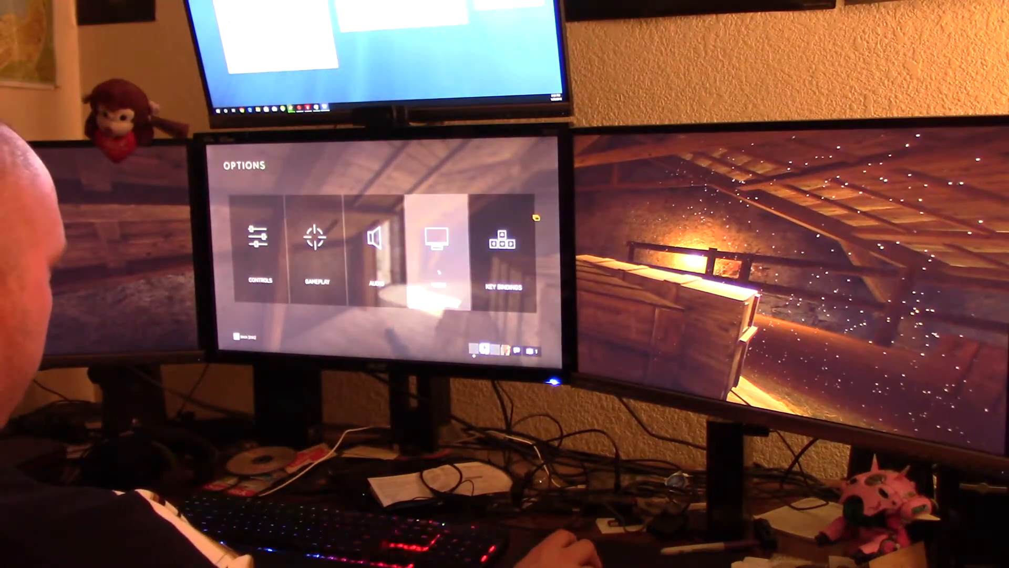
click(436, 238)
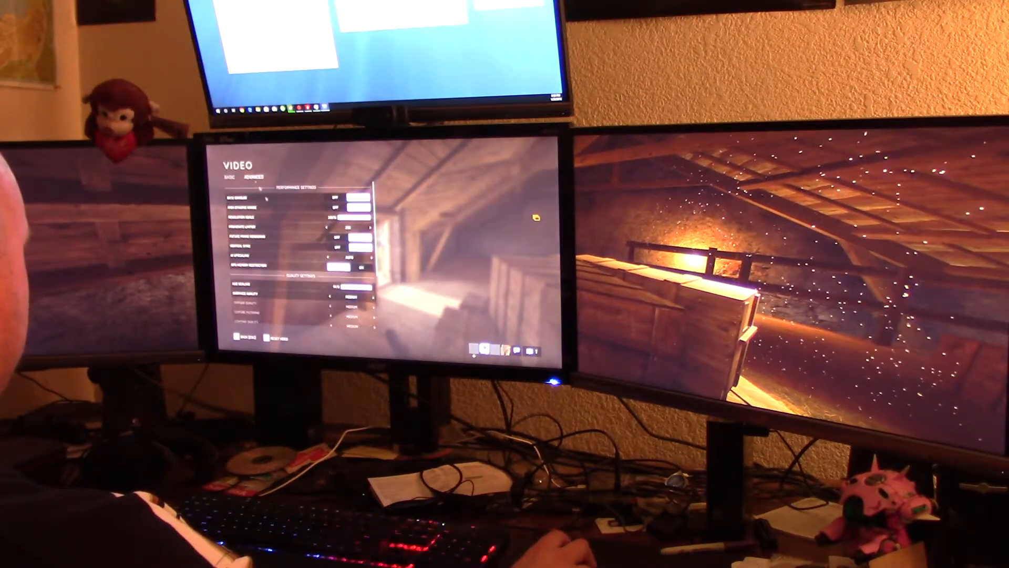